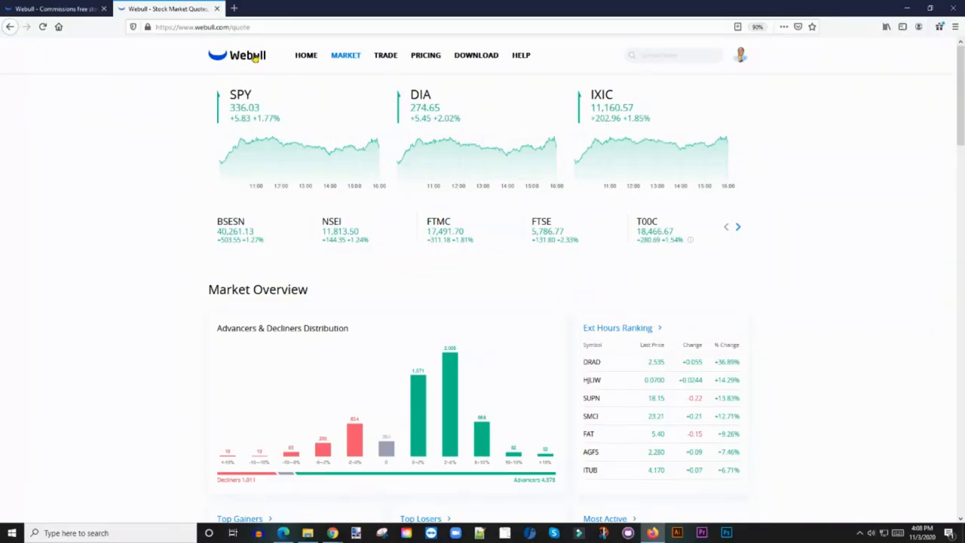
{"action": "mouse_move", "coordinate": [581, 301]}
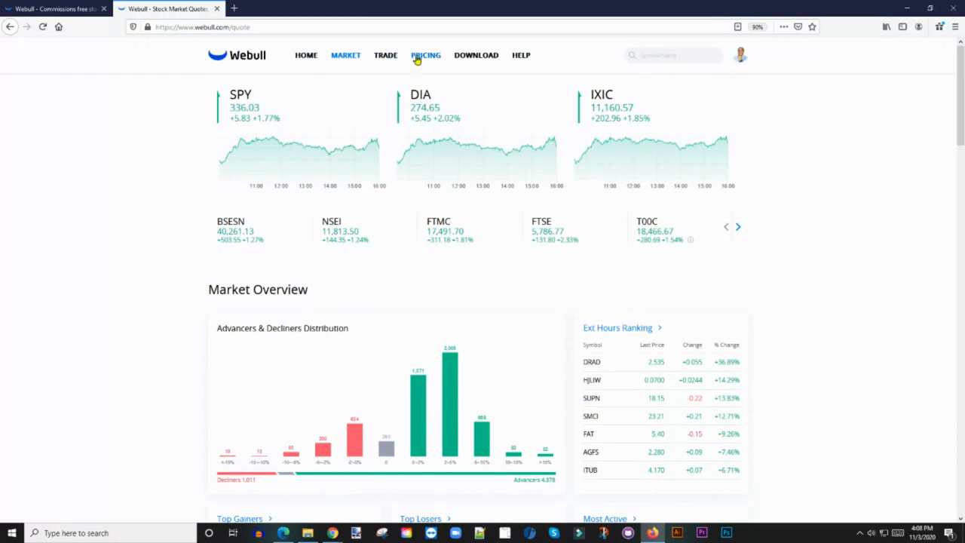
{"action": "mouse_move", "coordinate": [522, 54]}
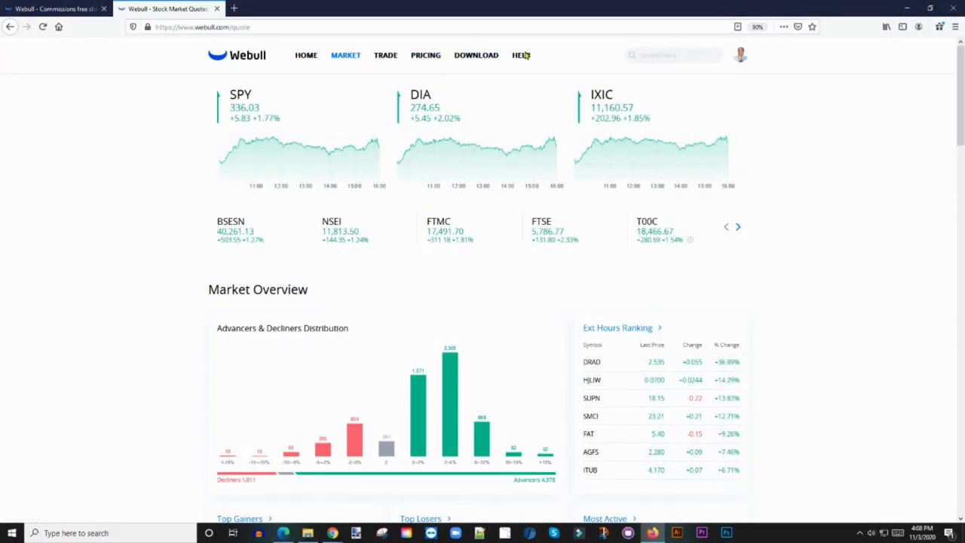
{"action": "mouse_move", "coordinate": [345, 54]}
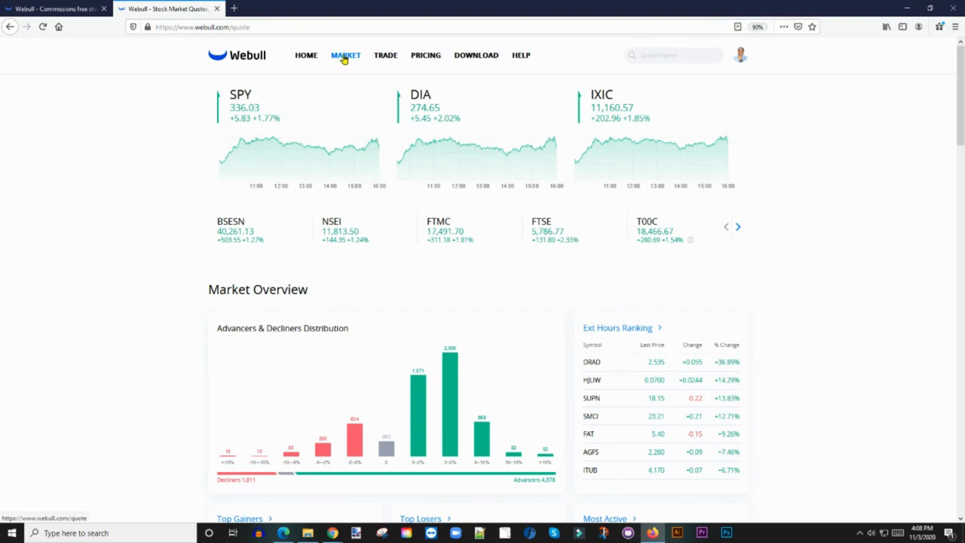
- Scroll the market overview to the movers lists and select the Ext Hours Ranking heading
{"action": "left_click", "coordinate": [345, 55]}
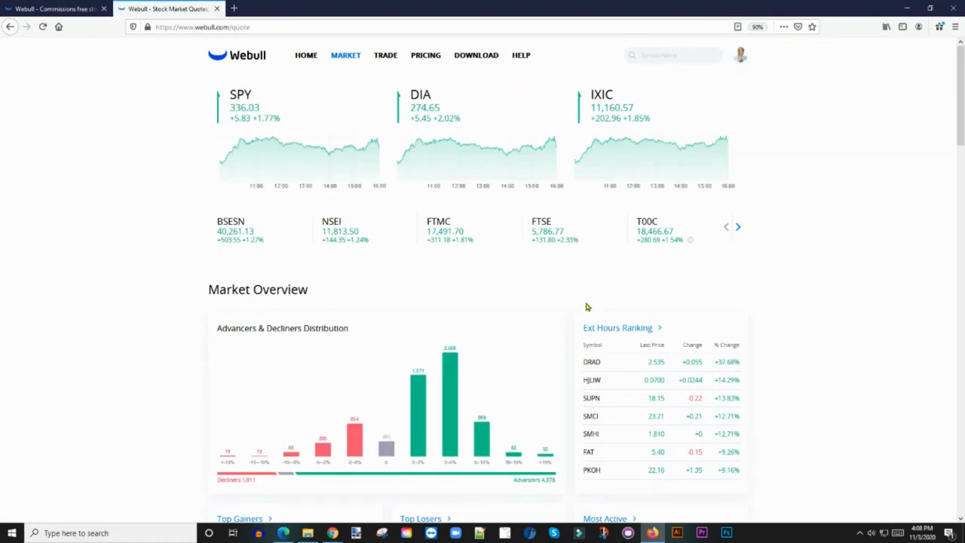
{"action": "mouse_move", "coordinate": [655, 311]}
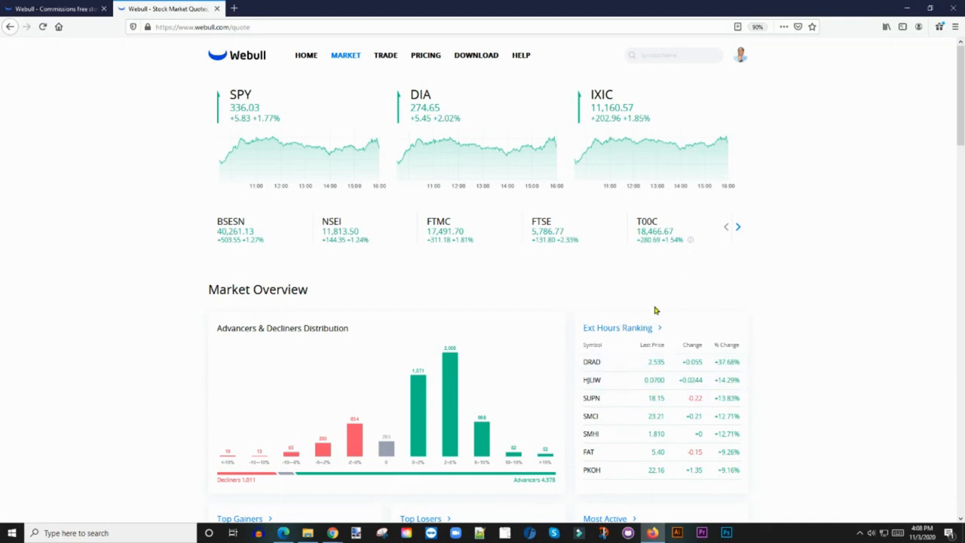
{"action": "scroll", "scroll_direction": "down", "scroll_amount": 3}
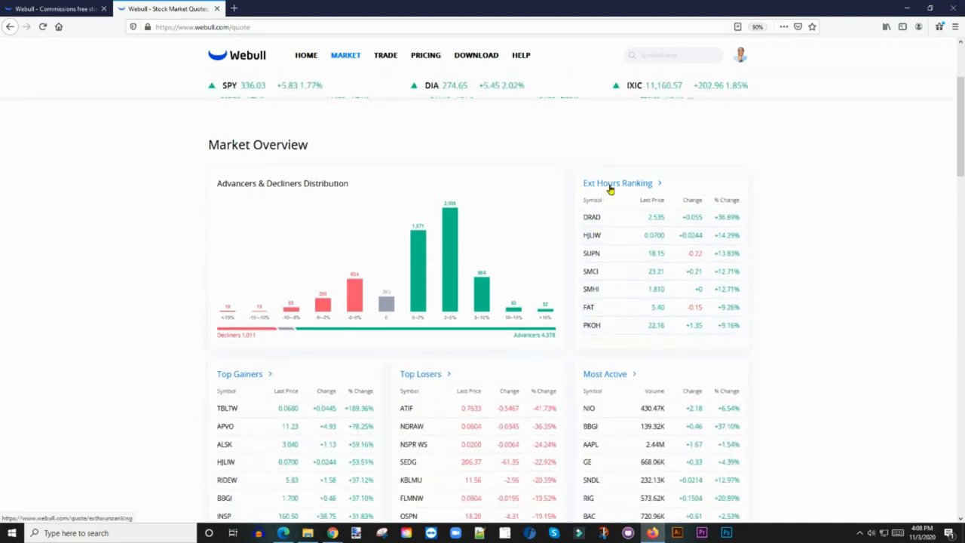
{"action": "mouse_move", "coordinate": [700, 196]}
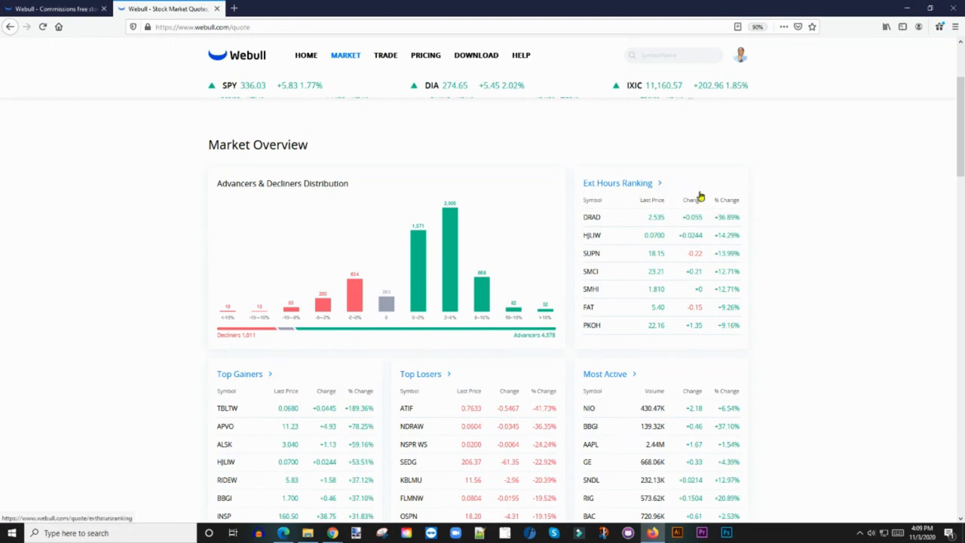
{"action": "mouse_move", "coordinate": [666, 290]}
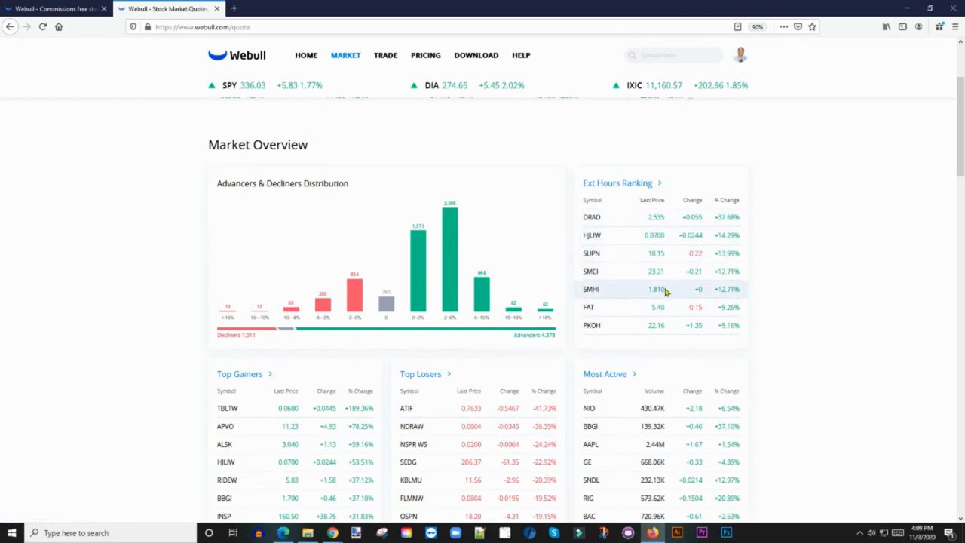
{"action": "mouse_move", "coordinate": [621, 187]}
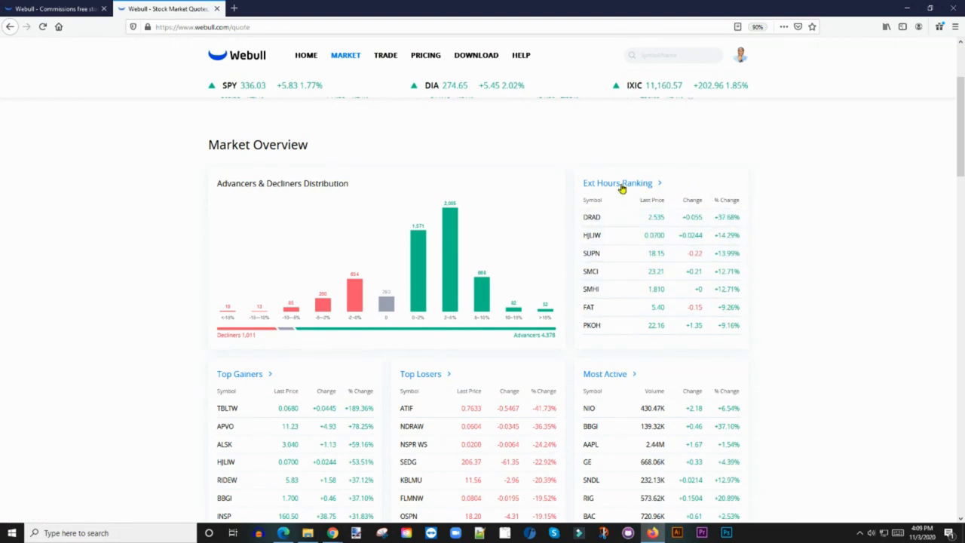
{"action": "left_click", "coordinate": [619, 182]}
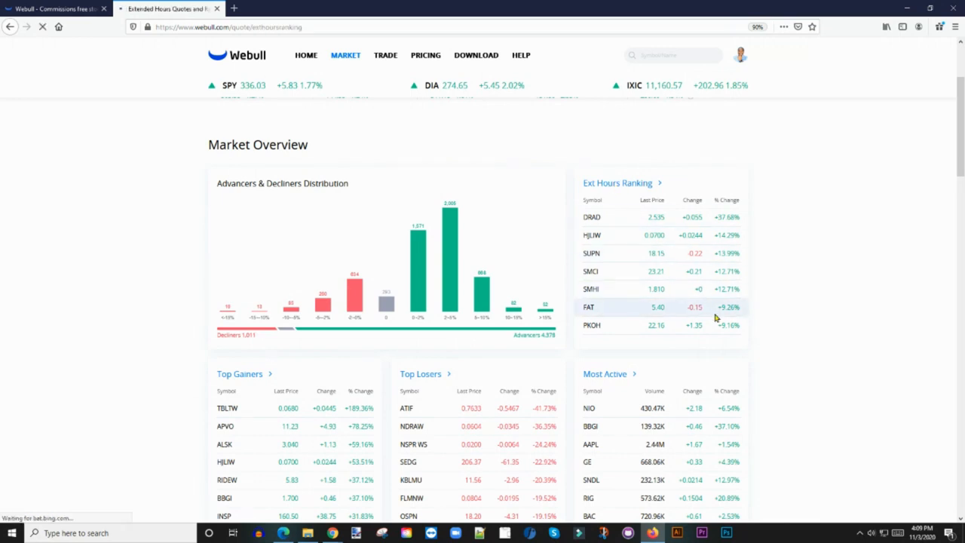
{"action": "mouse_move", "coordinate": [637, 362]}
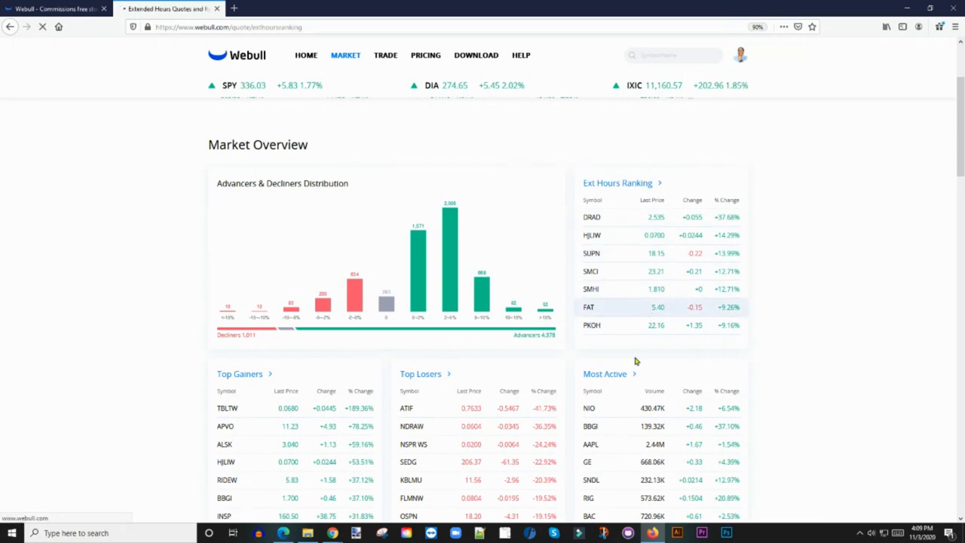
- Load the full Ext Hours Ranking table listing after-hours movers with DRAD first
{"action": "left_click", "coordinate": [619, 183]}
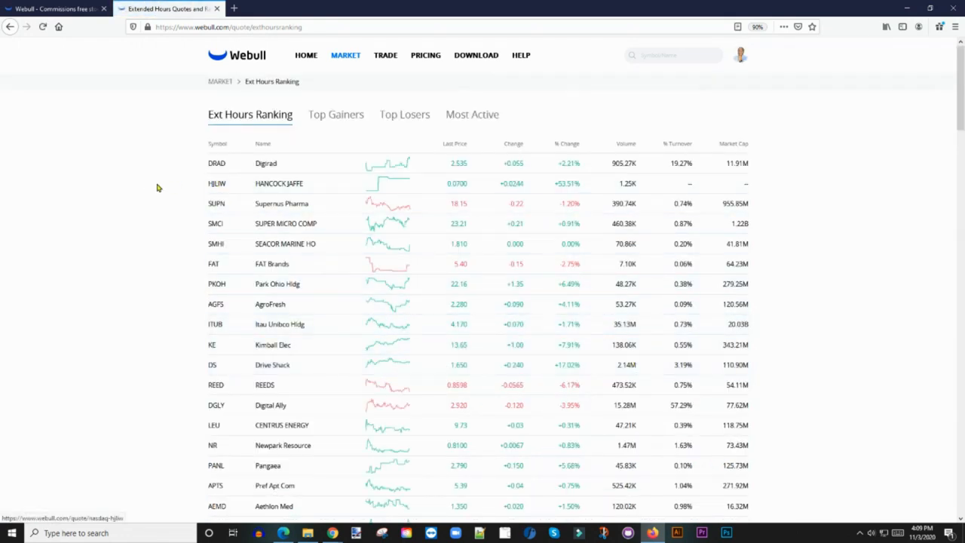
{"action": "mouse_move", "coordinate": [362, 245]}
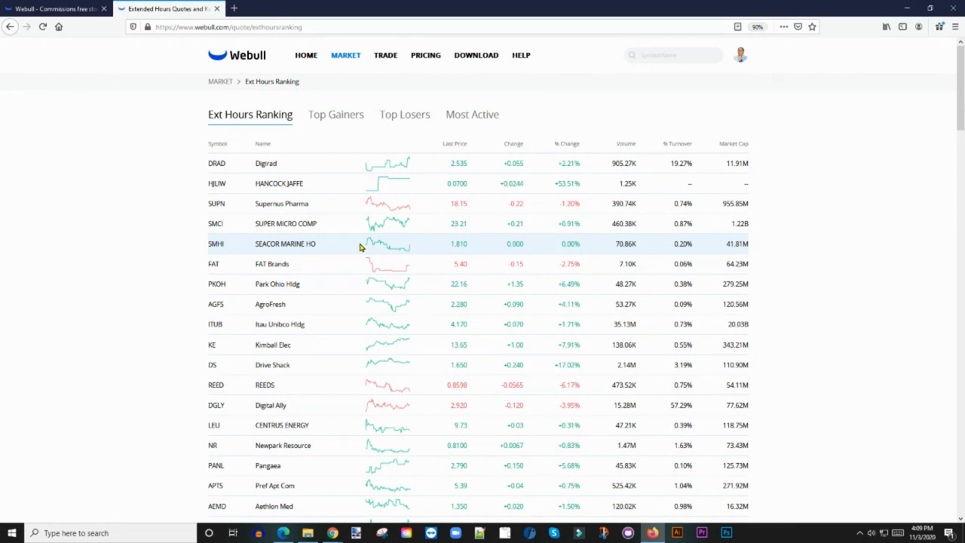
{"action": "mouse_move", "coordinate": [344, 211]}
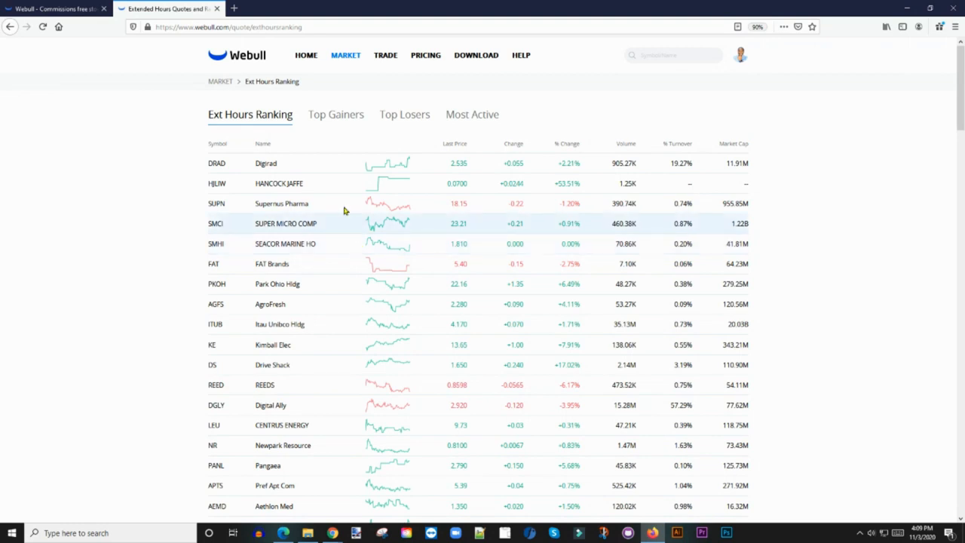
{"action": "mouse_move", "coordinate": [422, 283]}
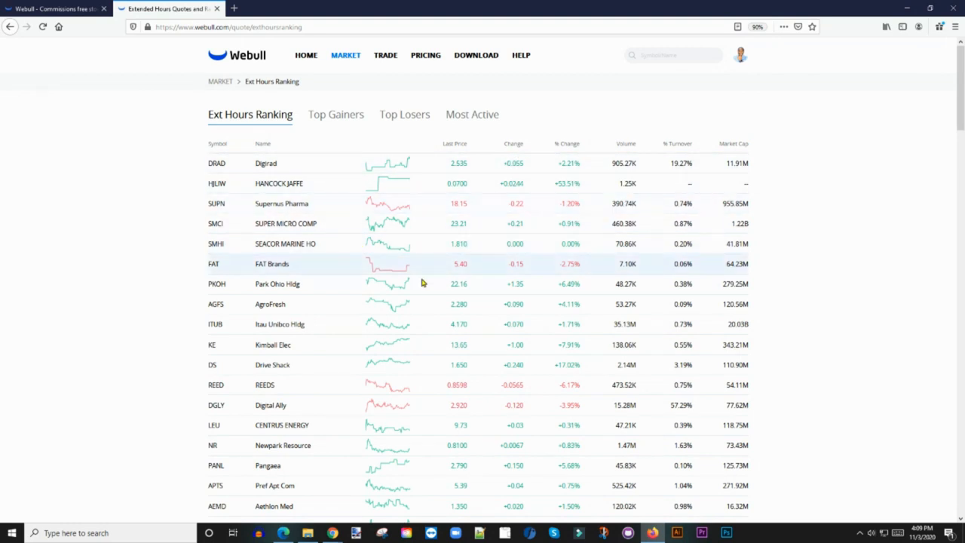
{"action": "mouse_move", "coordinate": [202, 160]}
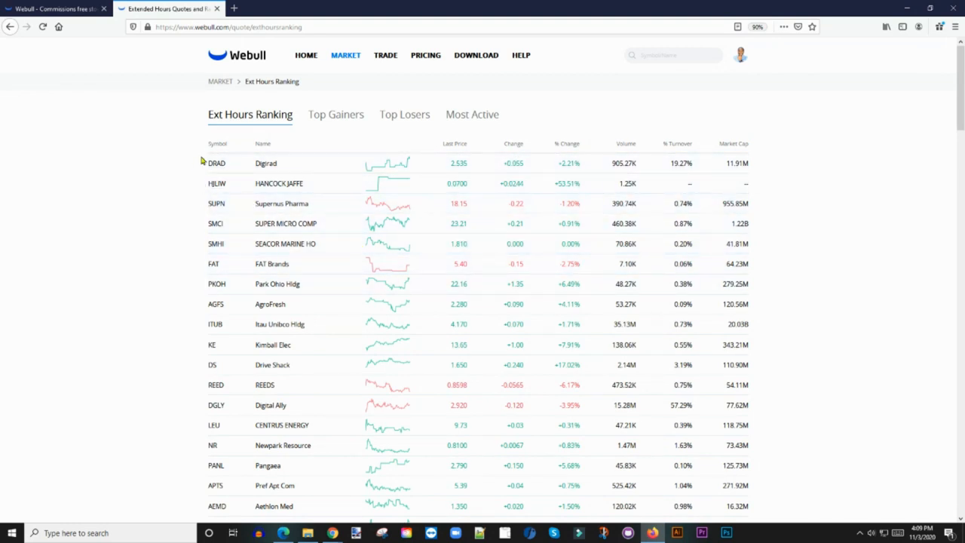
{"action": "mouse_move", "coordinate": [217, 223]}
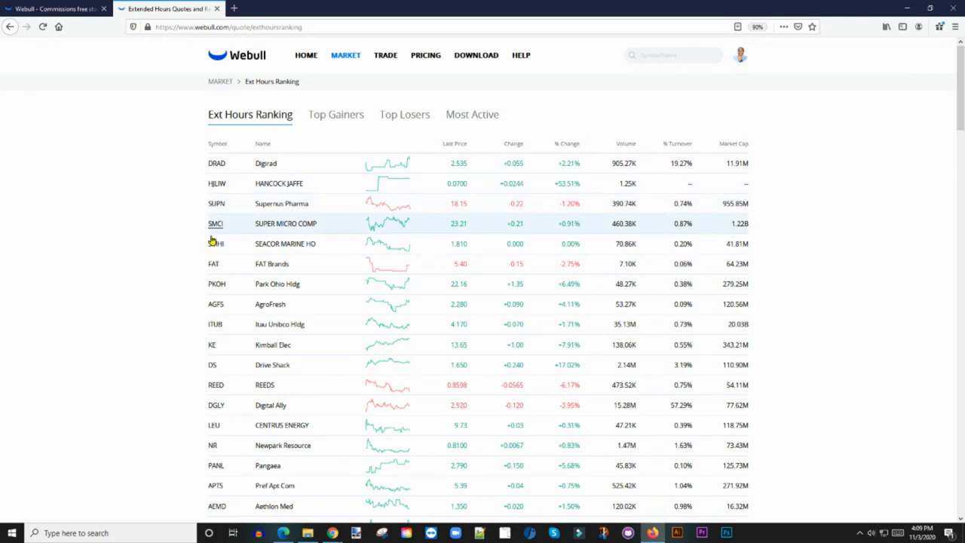
{"action": "mouse_move", "coordinate": [271, 254]}
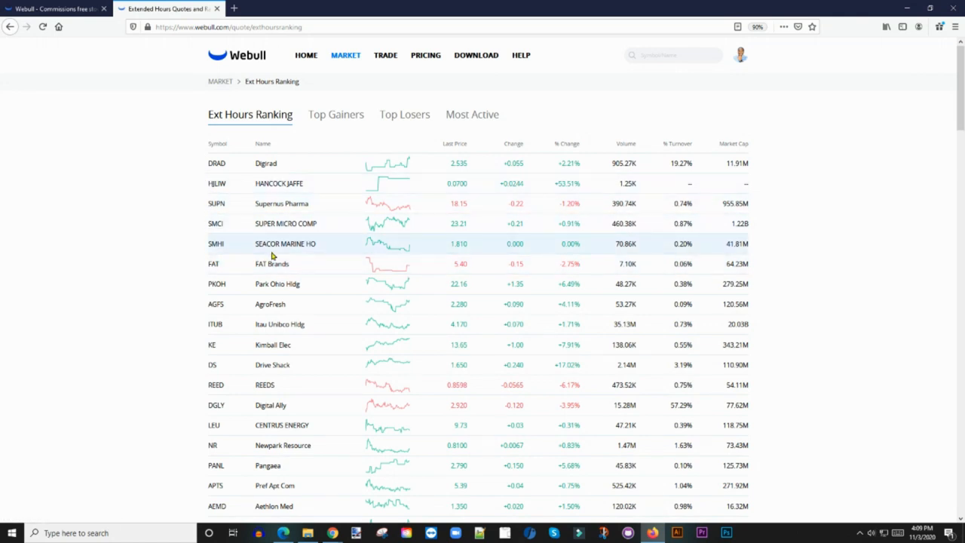
{"action": "mouse_move", "coordinate": [283, 322]}
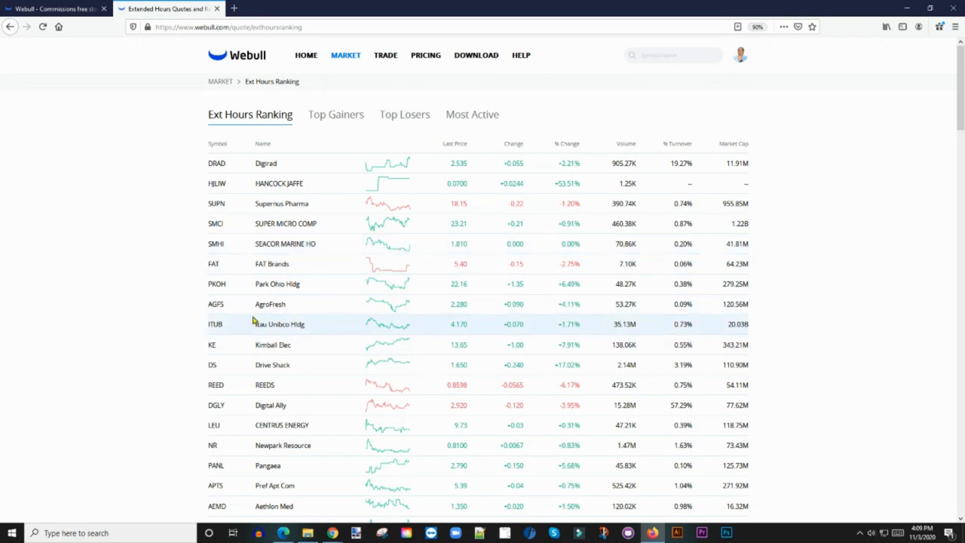
{"action": "mouse_move", "coordinate": [256, 305]}
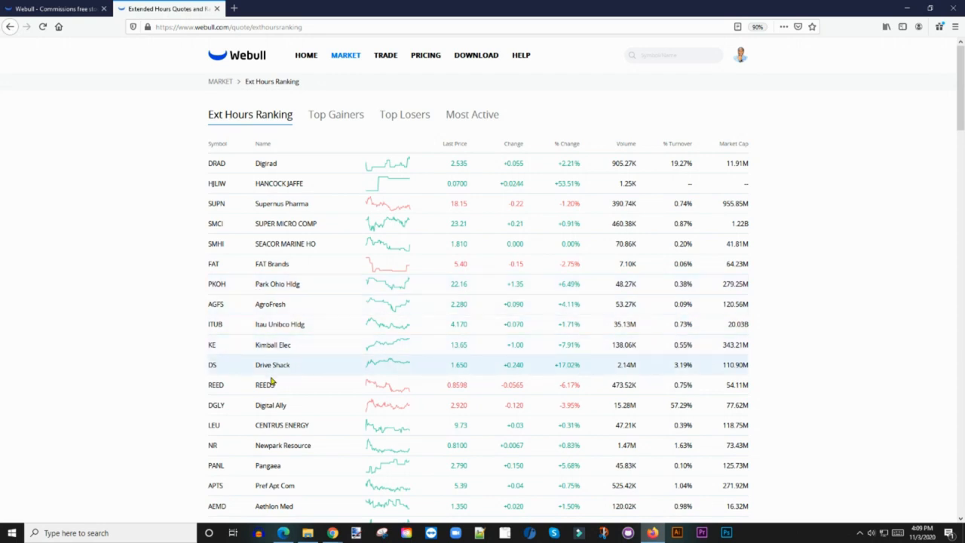
{"action": "mouse_move", "coordinate": [217, 163]}
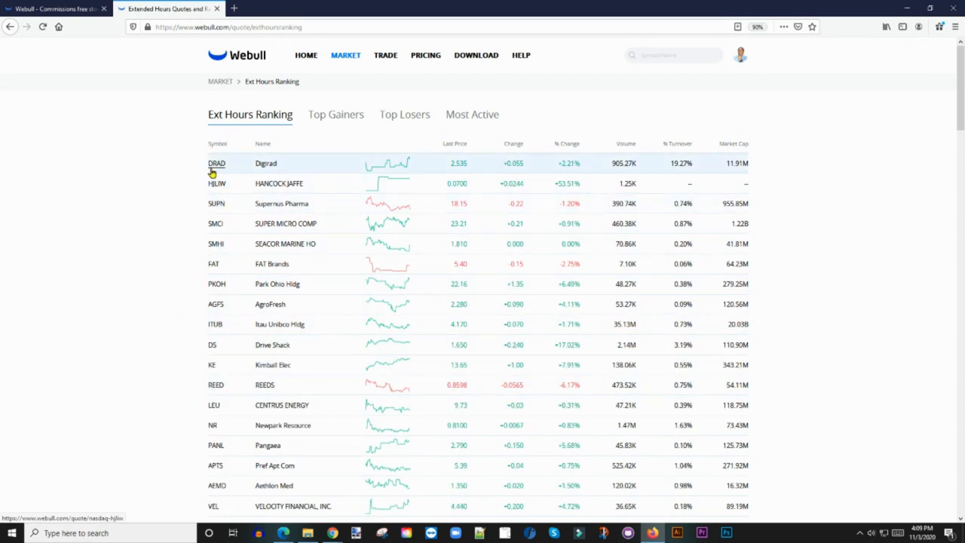
{"action": "mouse_move", "coordinate": [664, 214]}
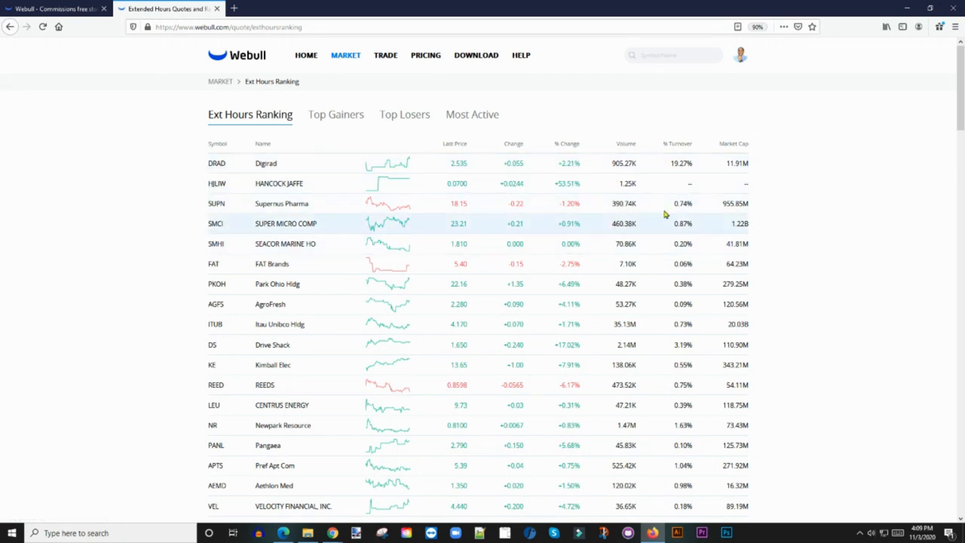
{"action": "mouse_move", "coordinate": [585, 229]}
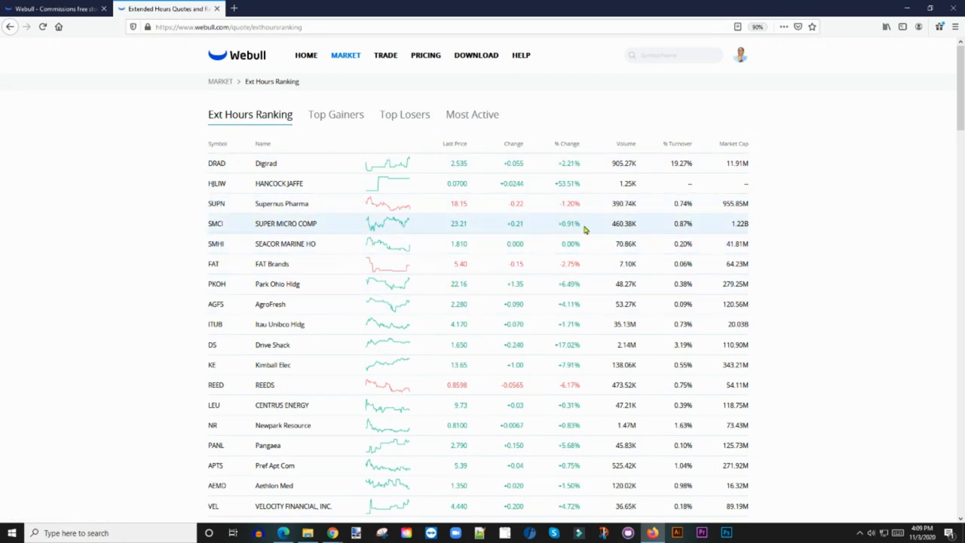
{"action": "mouse_move", "coordinate": [202, 156]}
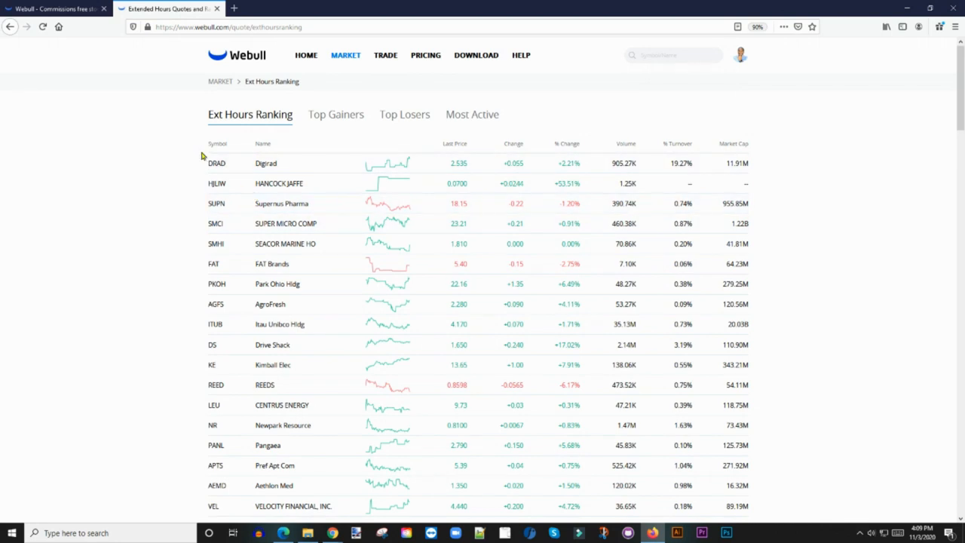
{"action": "mouse_move", "coordinate": [217, 202]}
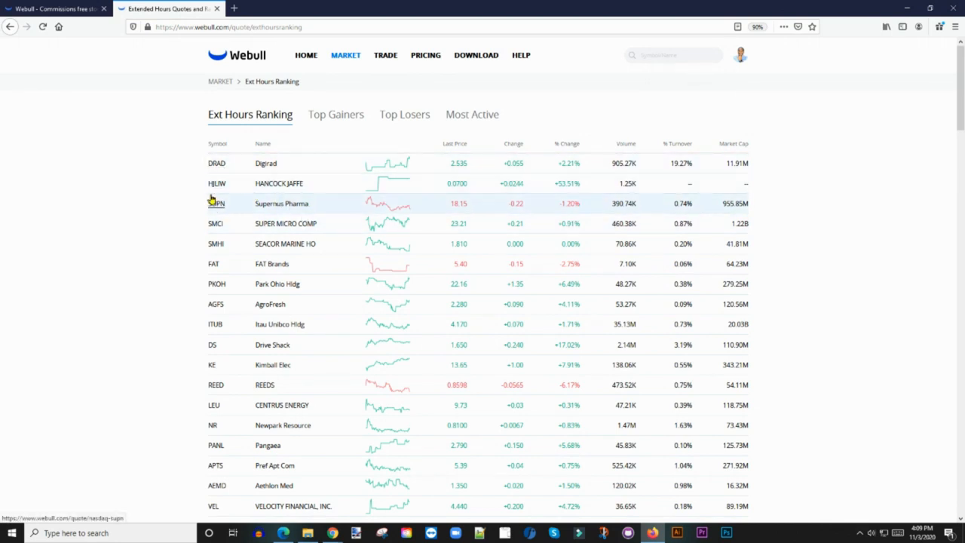
{"action": "mouse_move", "coordinate": [217, 184]}
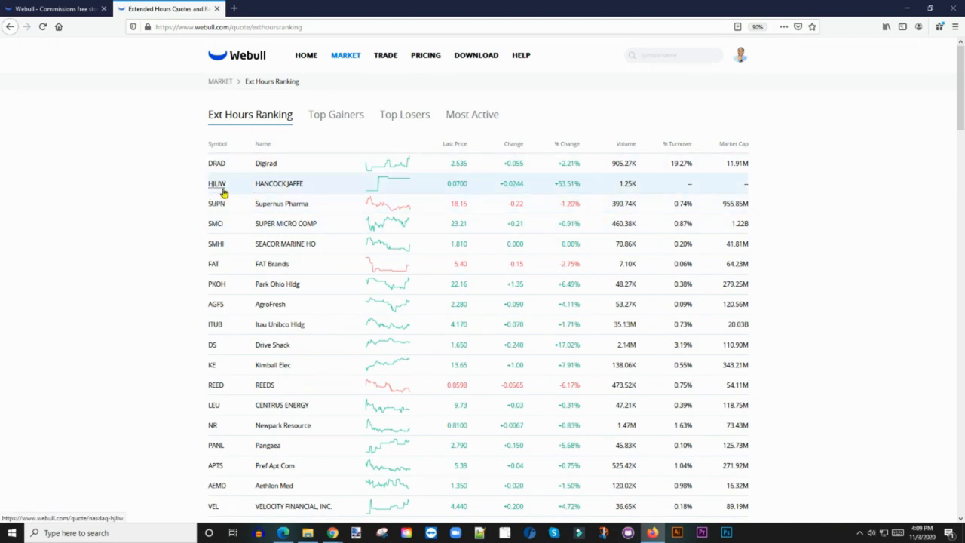
{"action": "mouse_move", "coordinate": [247, 244]}
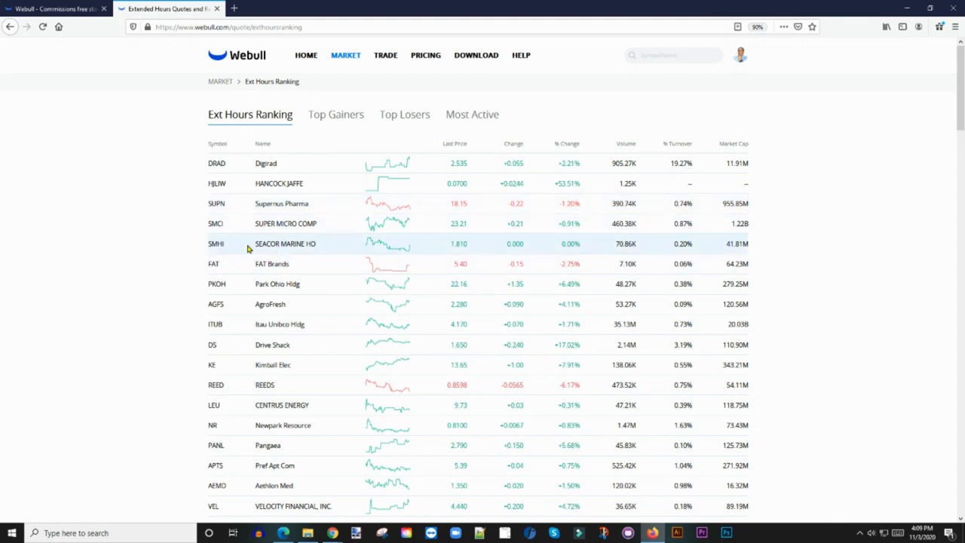
{"action": "mouse_move", "coordinate": [218, 184]}
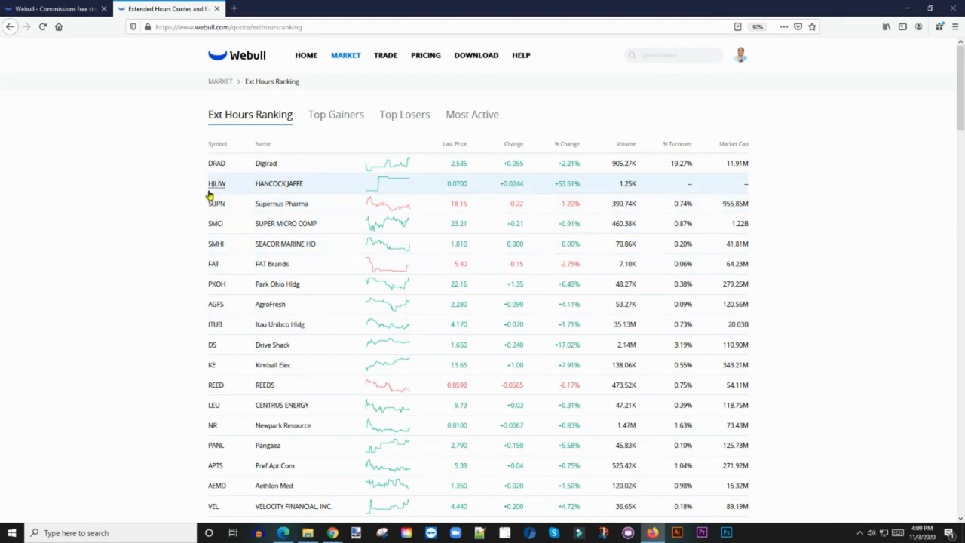
{"action": "mouse_move", "coordinate": [217, 163]}
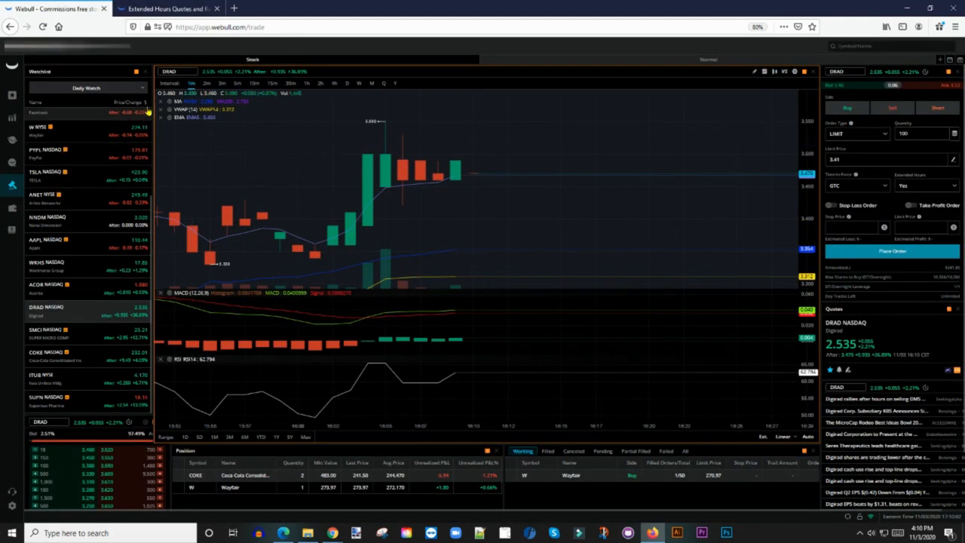
{"action": "left_click", "coordinate": [167, 9]}
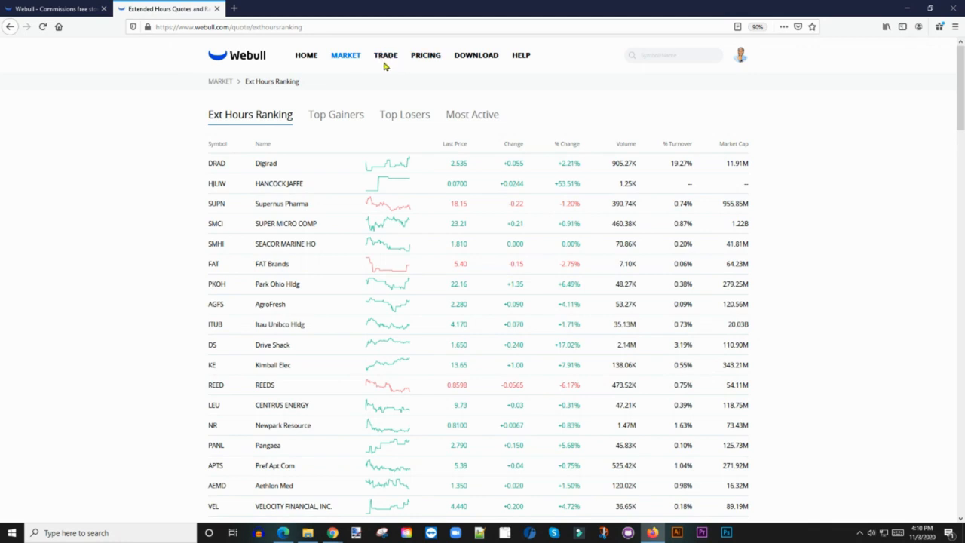
{"action": "mouse_move", "coordinate": [386, 54]}
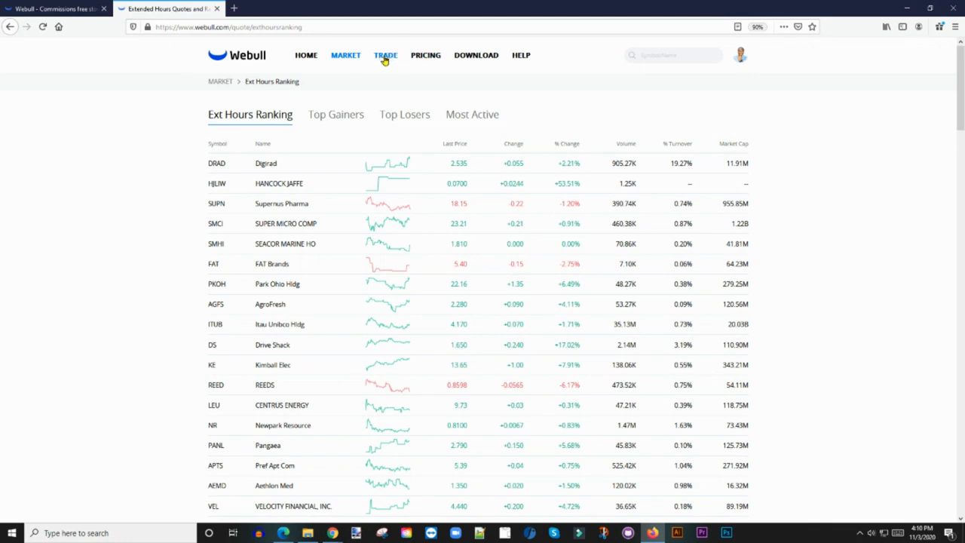
{"action": "mouse_move", "coordinate": [101, 57]}
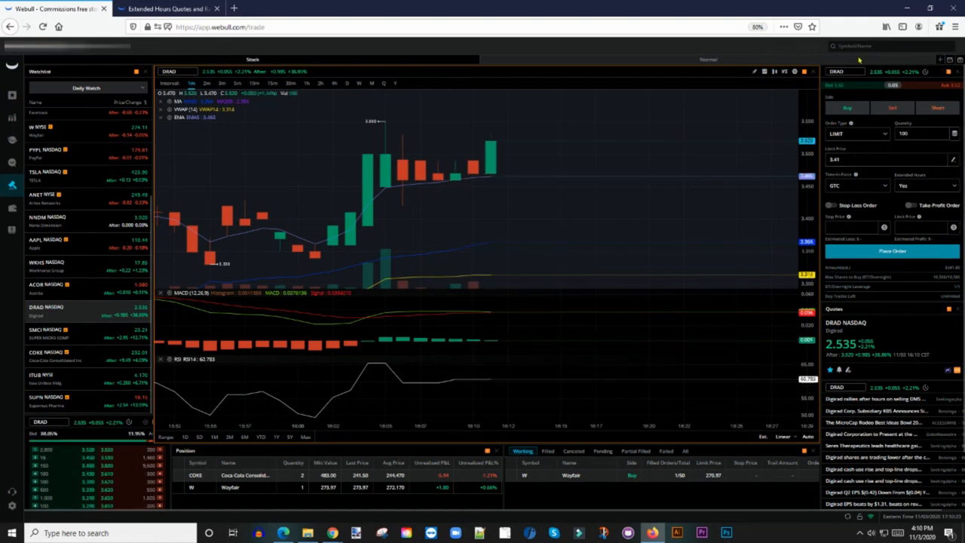
- Begin a symbol search for DRA and show the list of watchlists
{"action": "left_click", "coordinate": [890, 46]}
{"action": "type", "text": "su"}
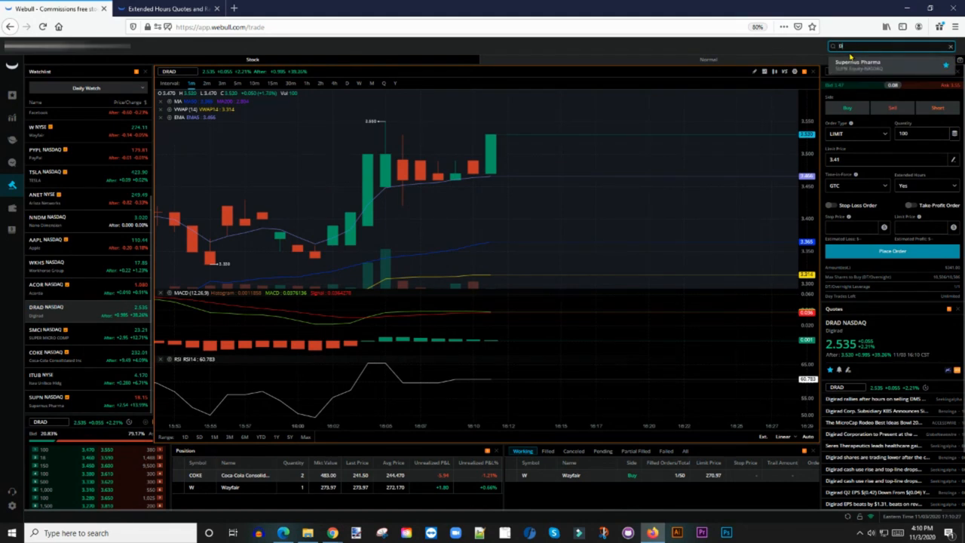
{"action": "type", "text": "DRAD"}
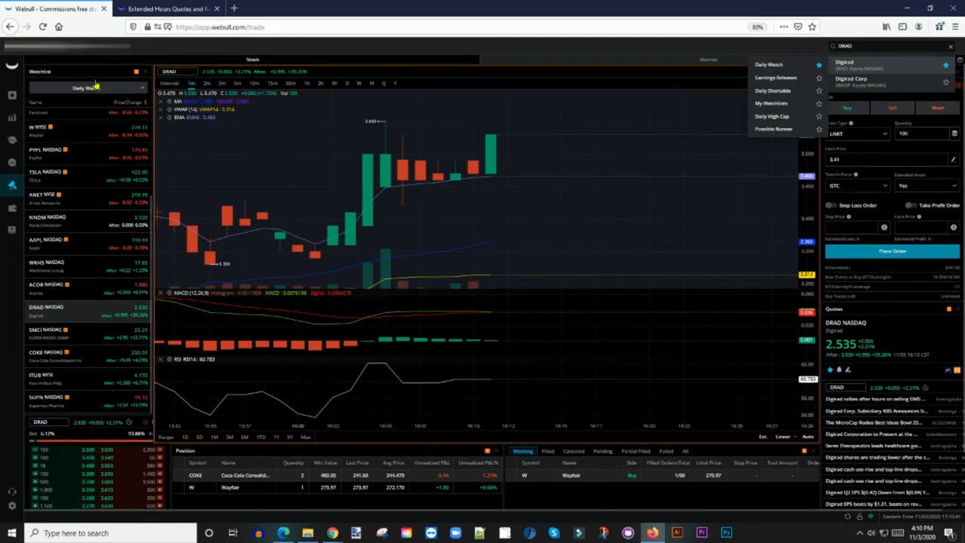
{"action": "left_click", "coordinate": [86, 87]}
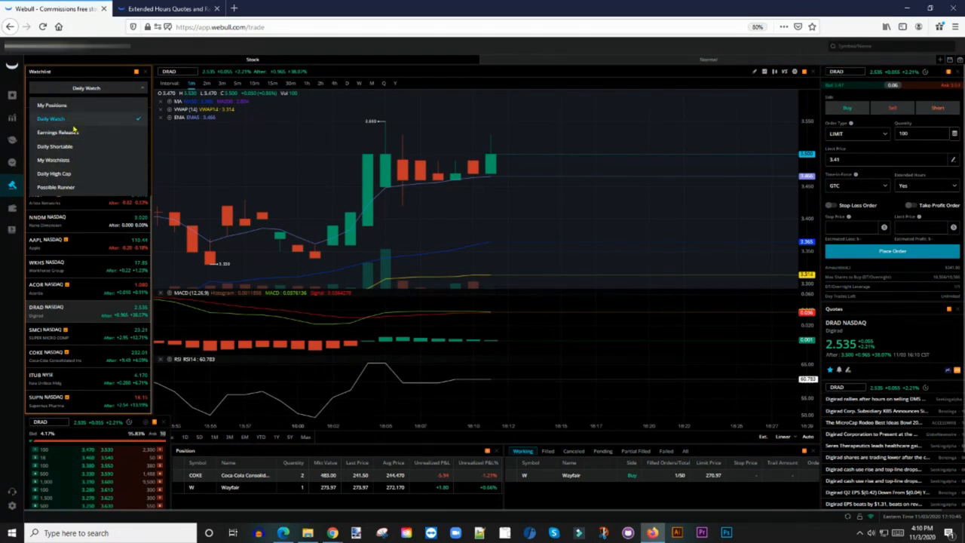
{"action": "mouse_move", "coordinate": [75, 127]}
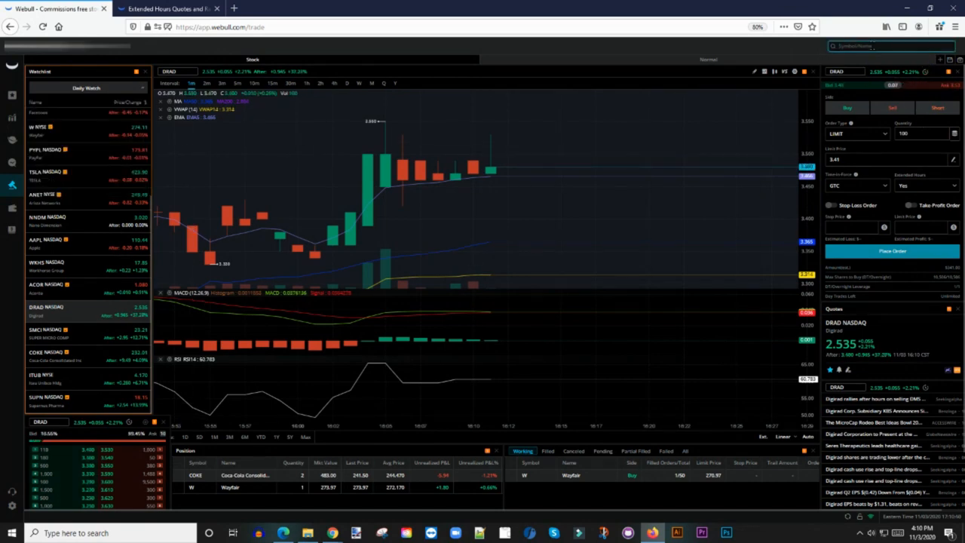
- Search DRAD and choose Digirad from the matches
{"action": "type", "text": "D"}
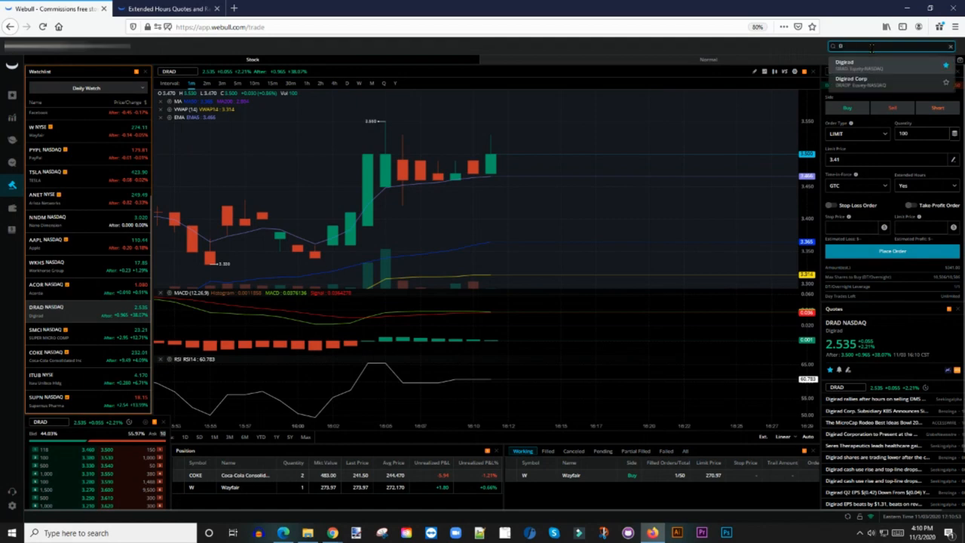
{"action": "type", "text": "DRAD"}
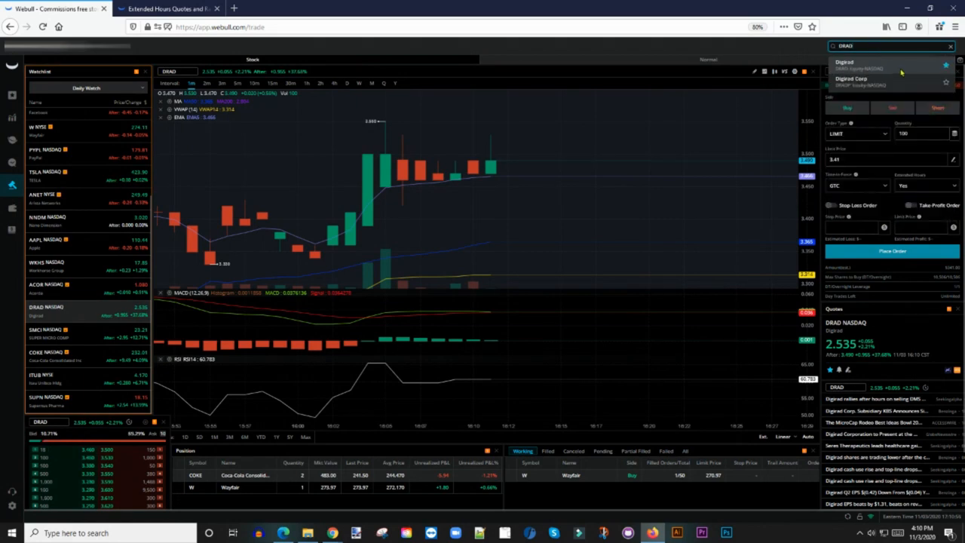
{"action": "left_click", "coordinate": [769, 63]}
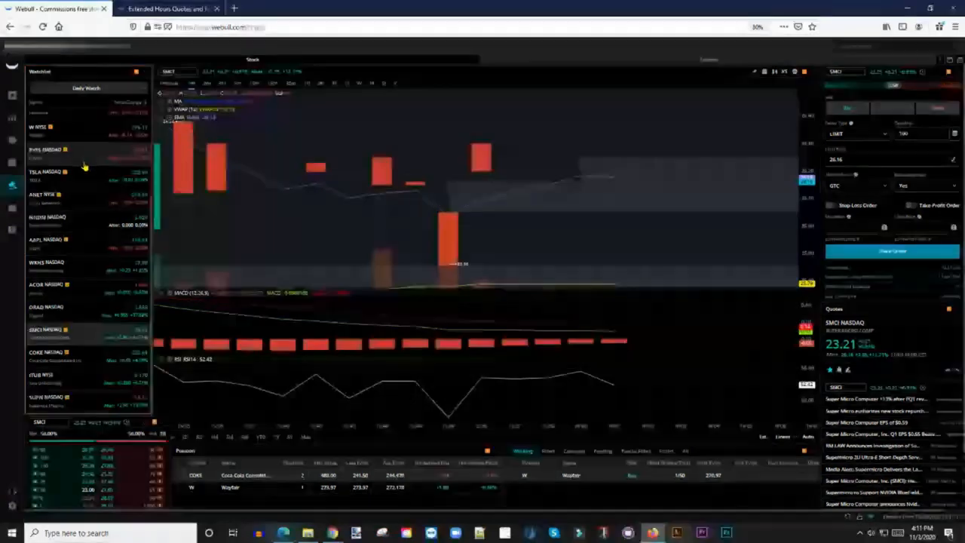
- Load DRAD from the Daily Watch watchlist into the chart with MACD and RSI panels
{"action": "left_click", "coordinate": [45, 309]}
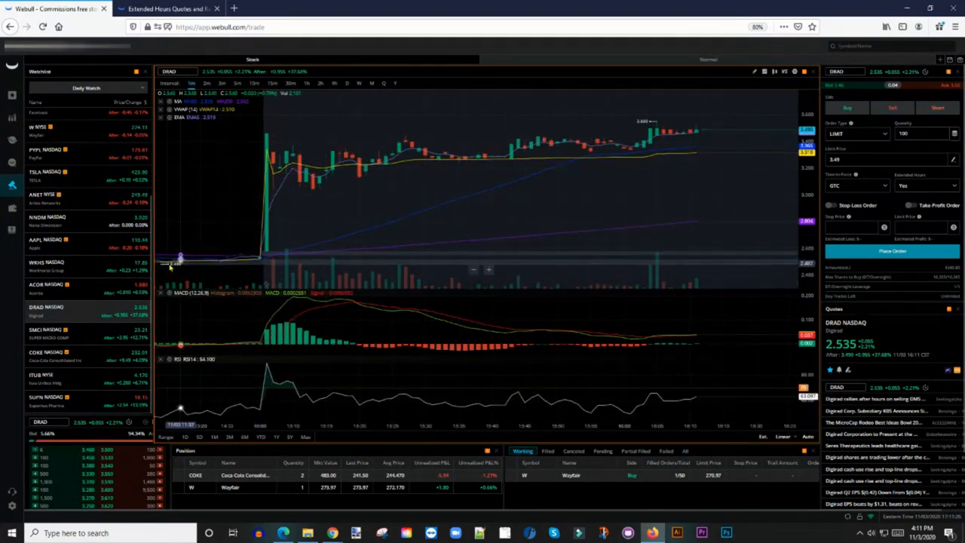
{"action": "mouse_move", "coordinate": [429, 283]}
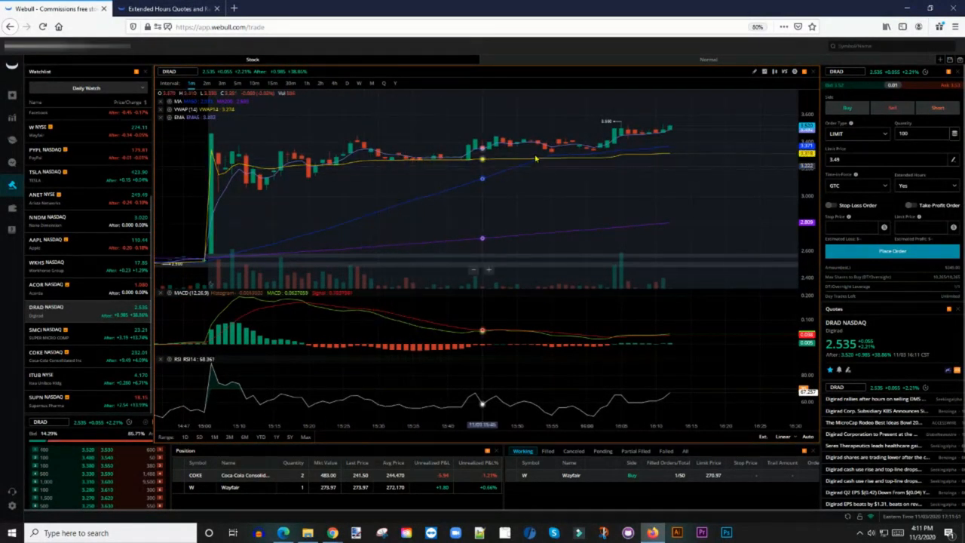
{"action": "mouse_move", "coordinate": [446, 168]}
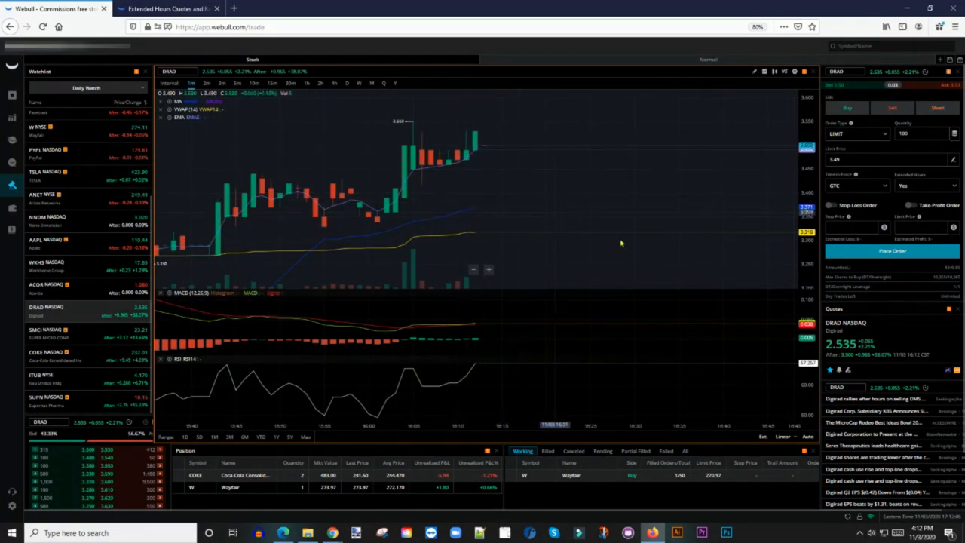
{"action": "mouse_move", "coordinate": [589, 318]}
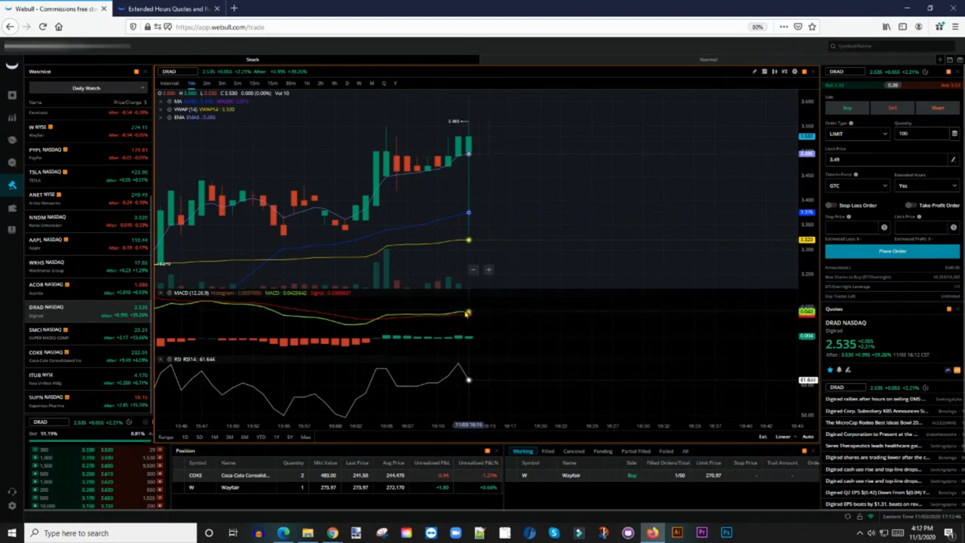
{"action": "mouse_move", "coordinate": [558, 345]}
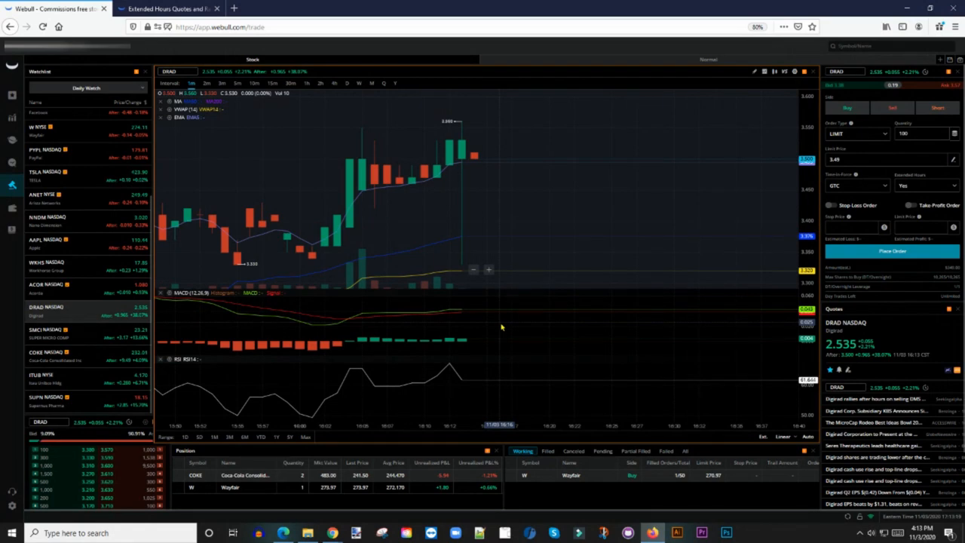
{"action": "mouse_move", "coordinate": [426, 310]}
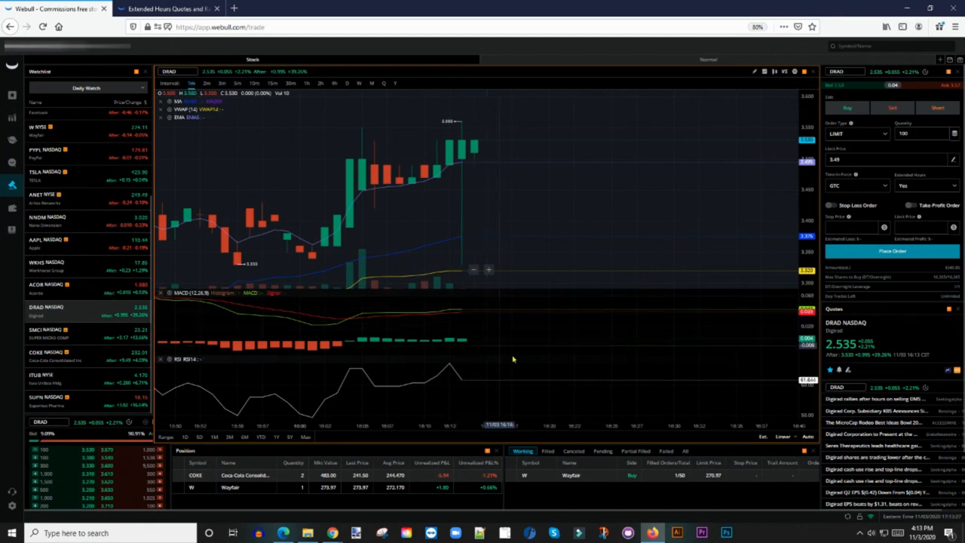
{"action": "mouse_move", "coordinate": [537, 362]}
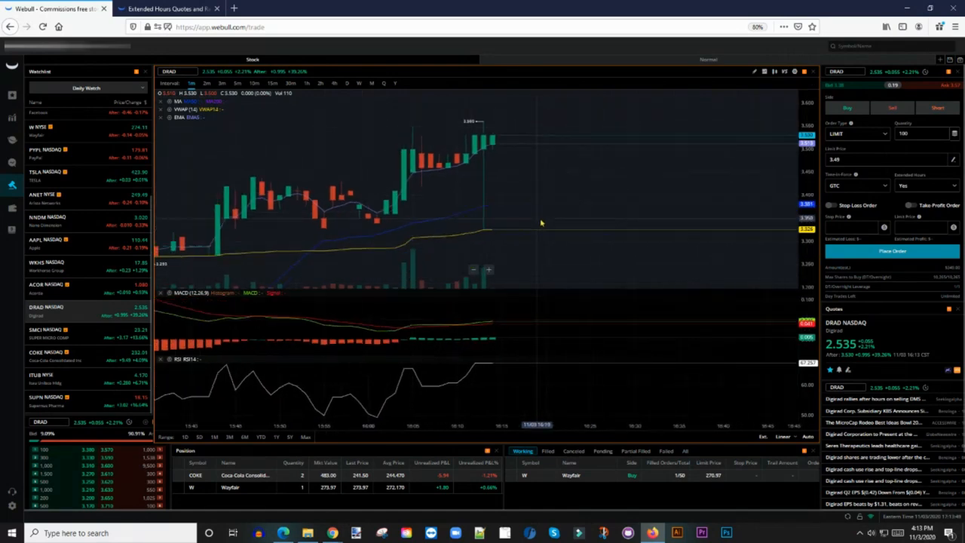
{"action": "mouse_move", "coordinate": [567, 235]}
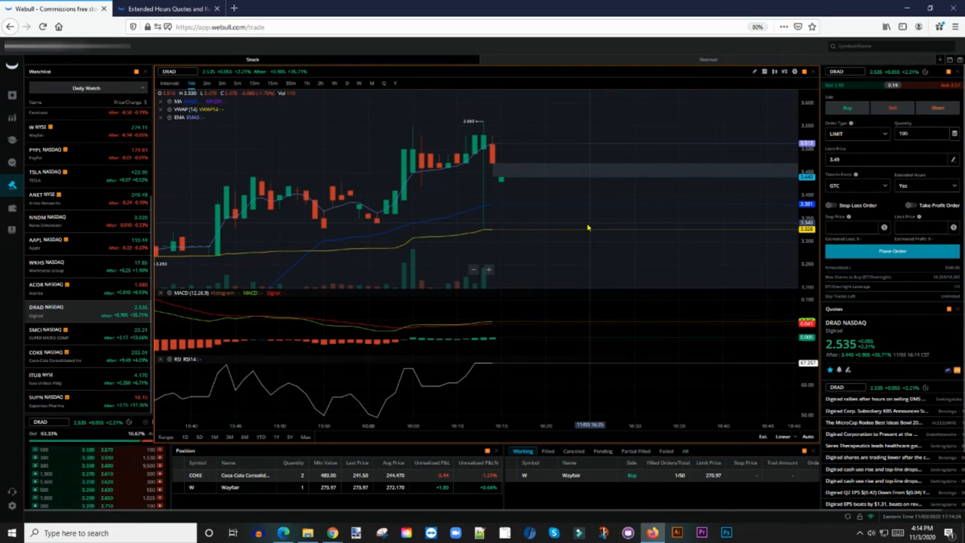
{"action": "mouse_move", "coordinate": [576, 211]}
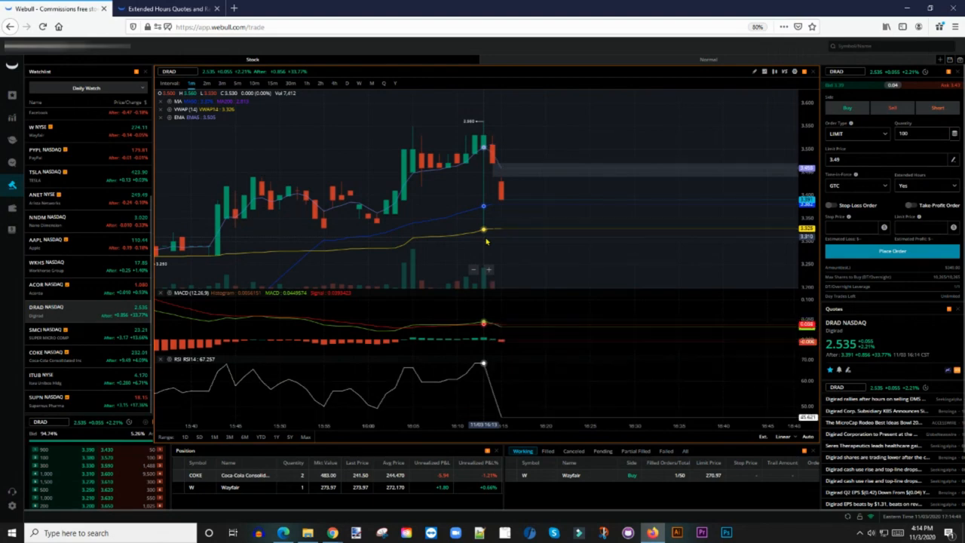
- Switch to the Extended Hours Quotes tab showing Digirad leading at 2.535, up 2.21%
{"action": "left_click", "coordinate": [166, 9]}
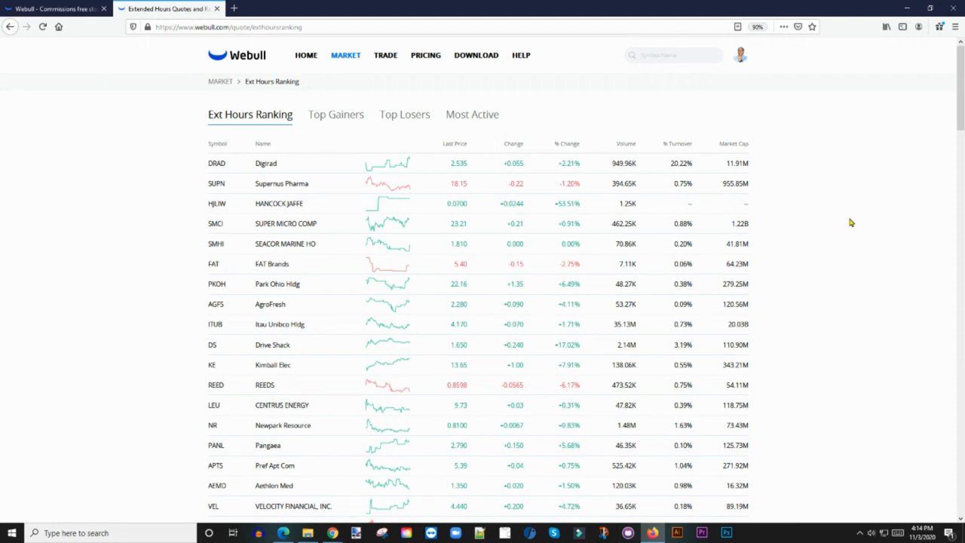
{"action": "mouse_move", "coordinate": [300, 184]}
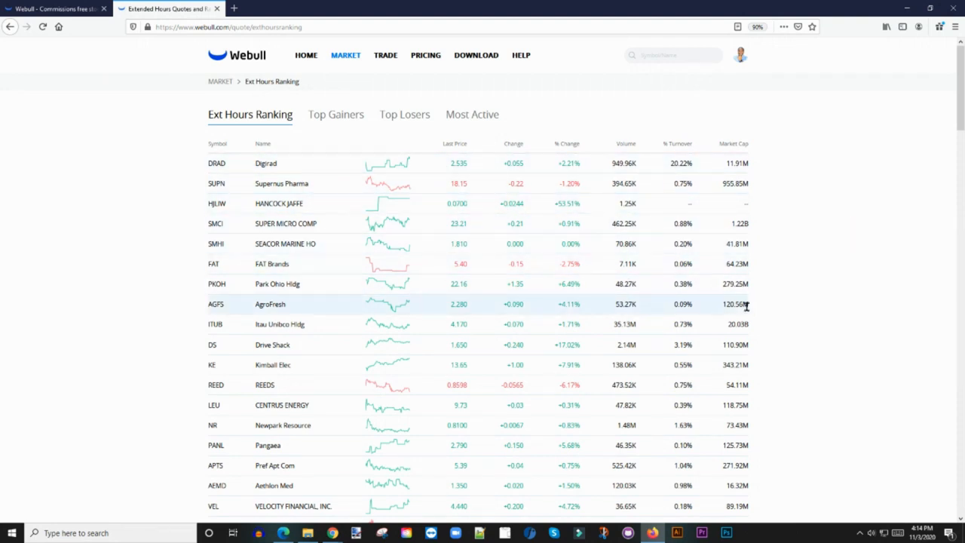
{"action": "mouse_move", "coordinate": [470, 259]}
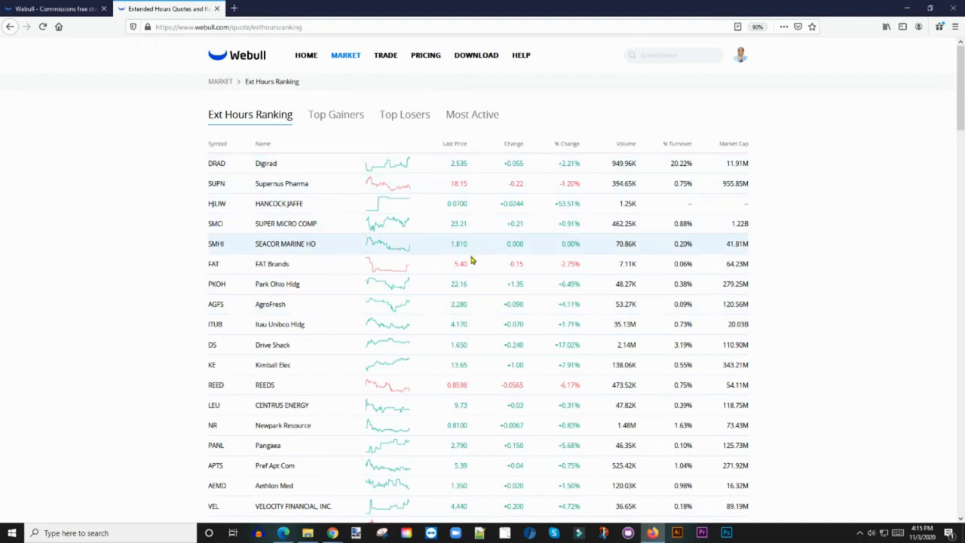
{"action": "mouse_move", "coordinate": [471, 272]}
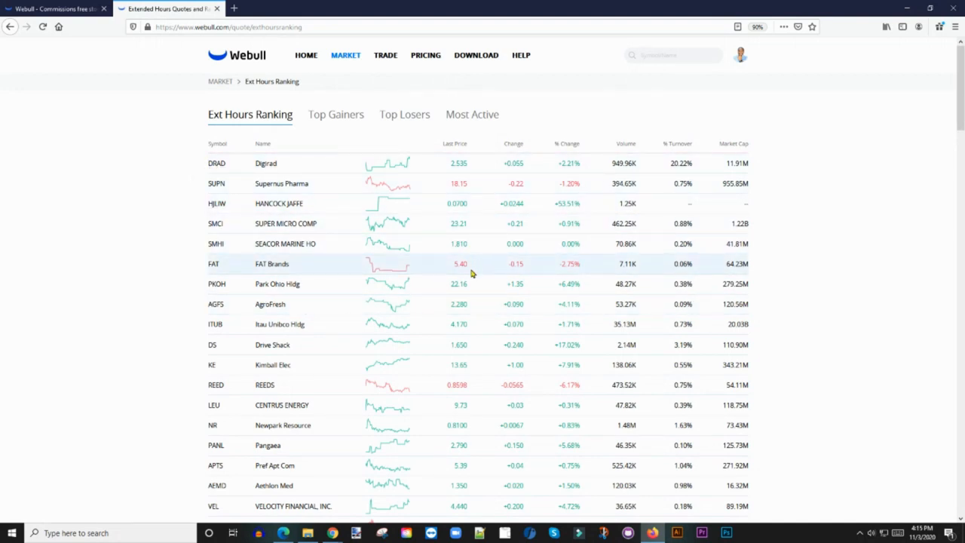
{"action": "mouse_move", "coordinate": [475, 284]}
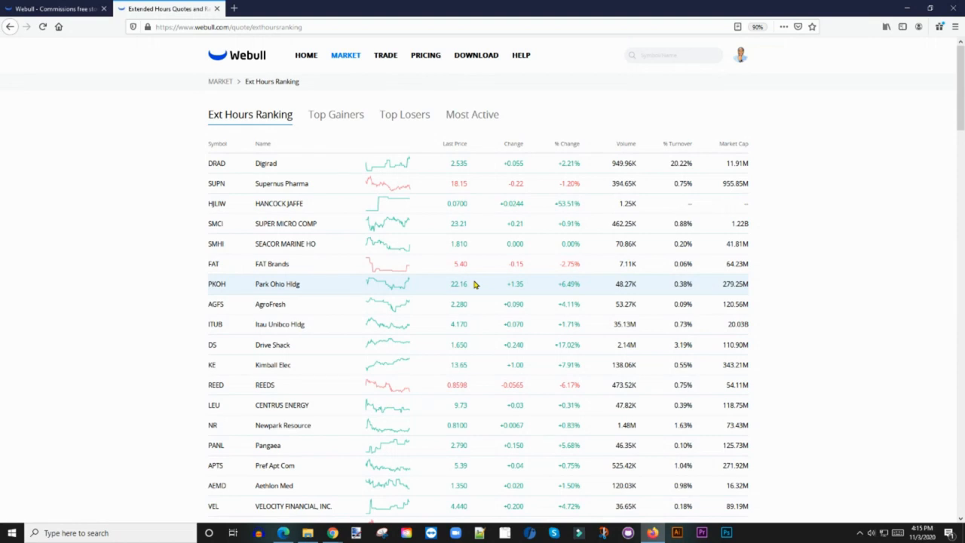
{"action": "mouse_move", "coordinate": [407, 226]}
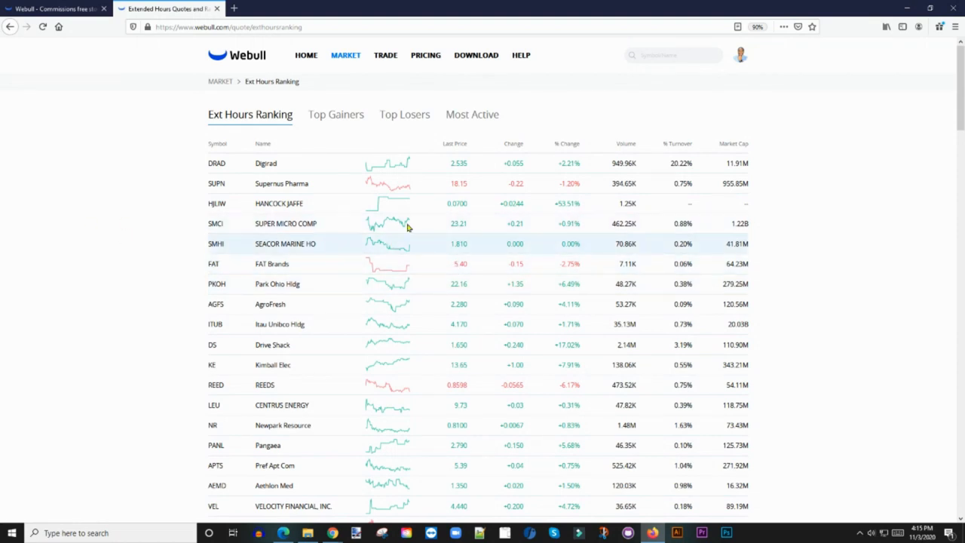
{"action": "mouse_move", "coordinate": [408, 284]}
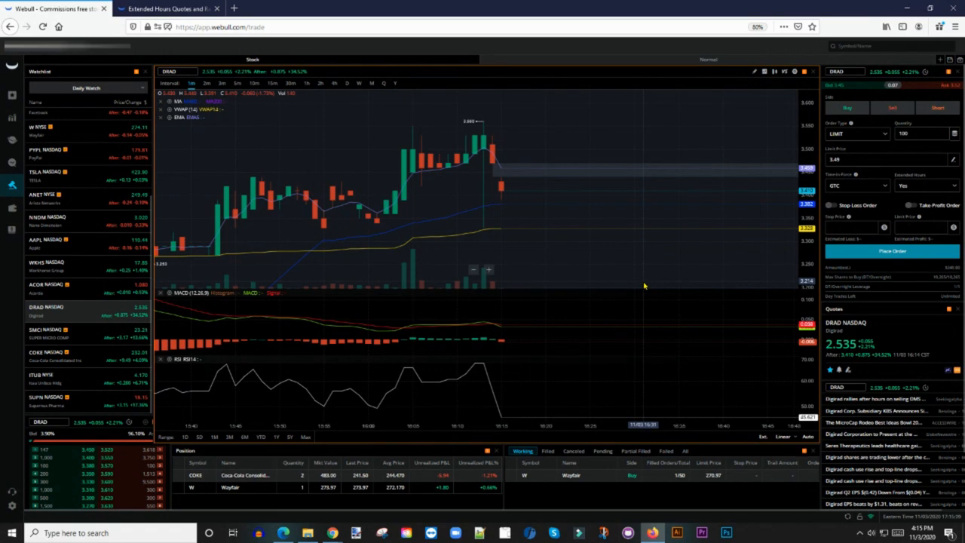
{"action": "mouse_move", "coordinate": [676, 292]}
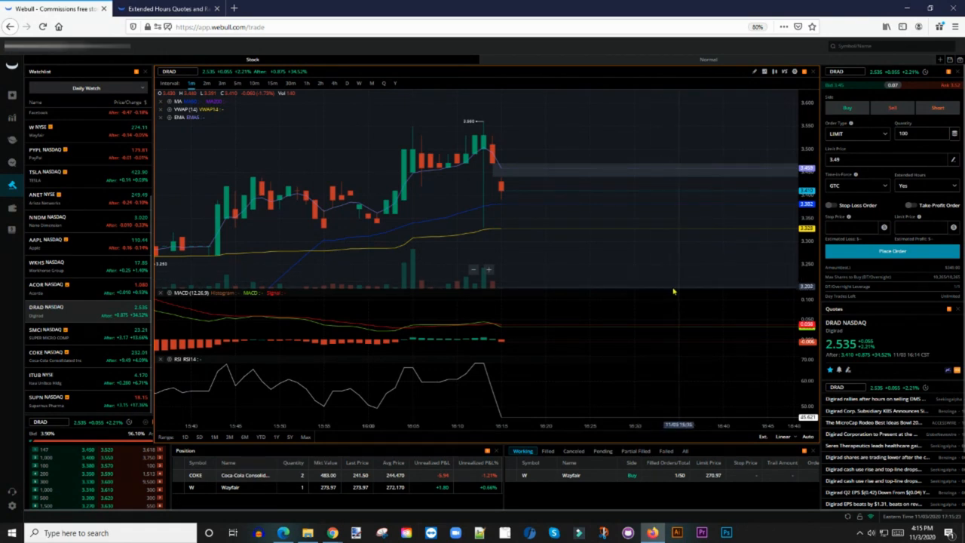
{"action": "mouse_move", "coordinate": [663, 287]}
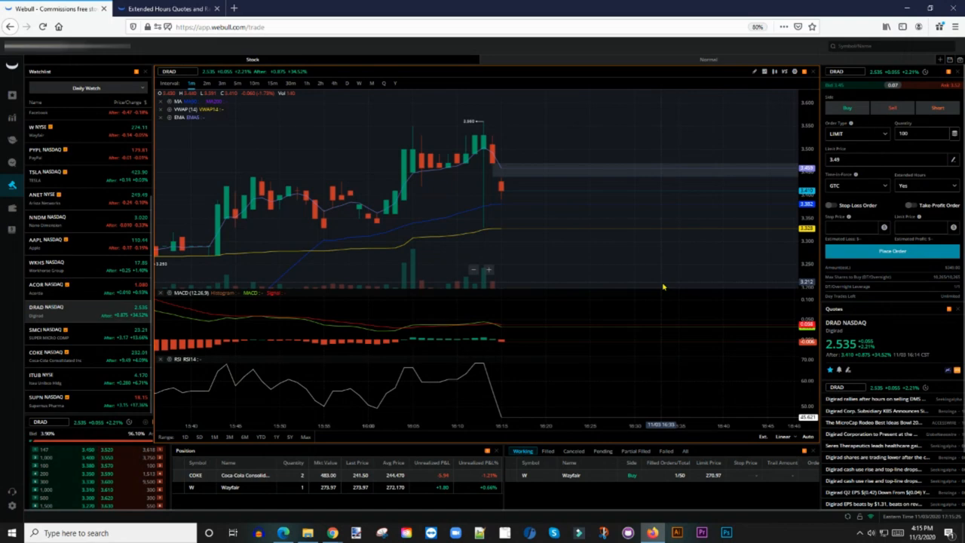